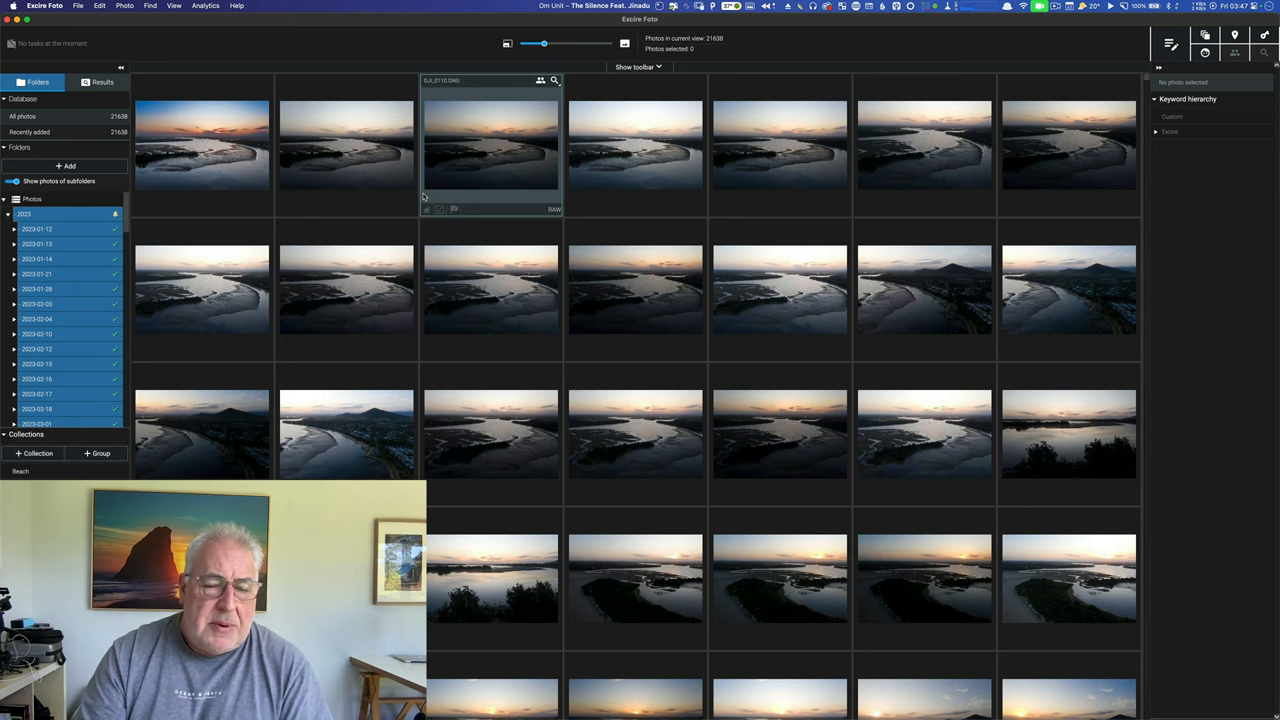
mouse_move(440, 80)
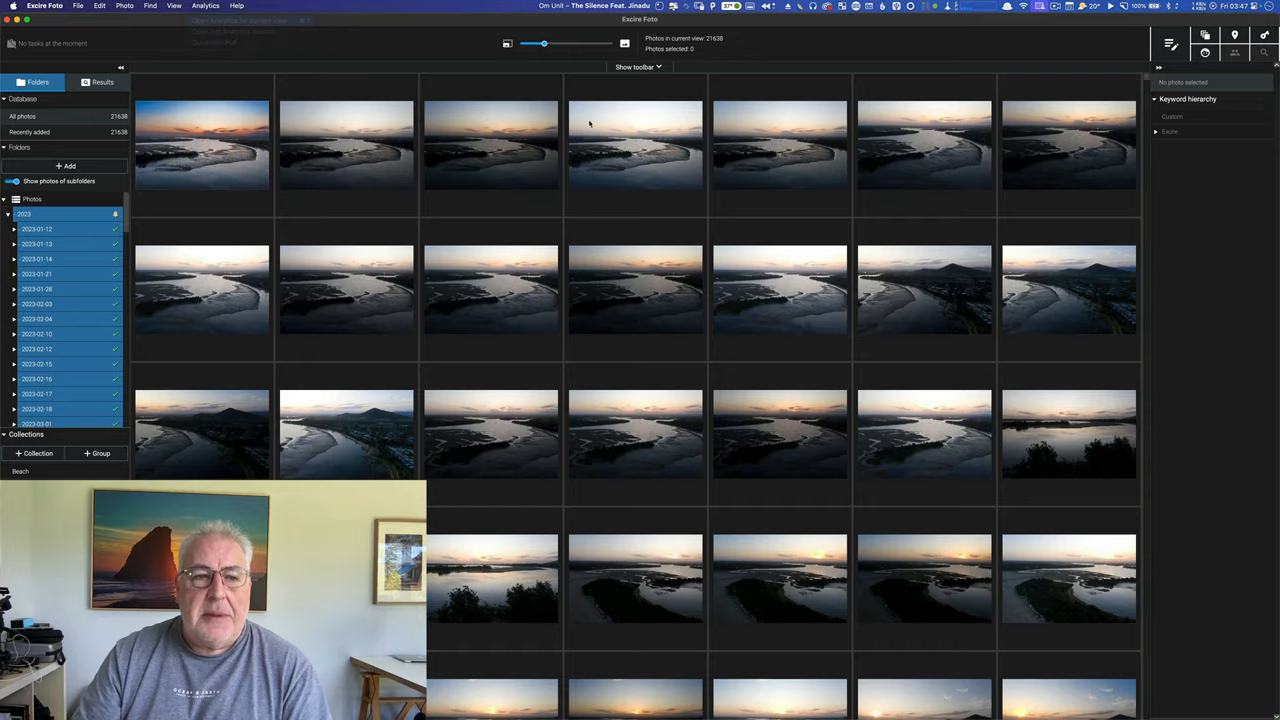
Step: Show the library analytics as a doughnut chart of photo counts by F number
click(238, 20)
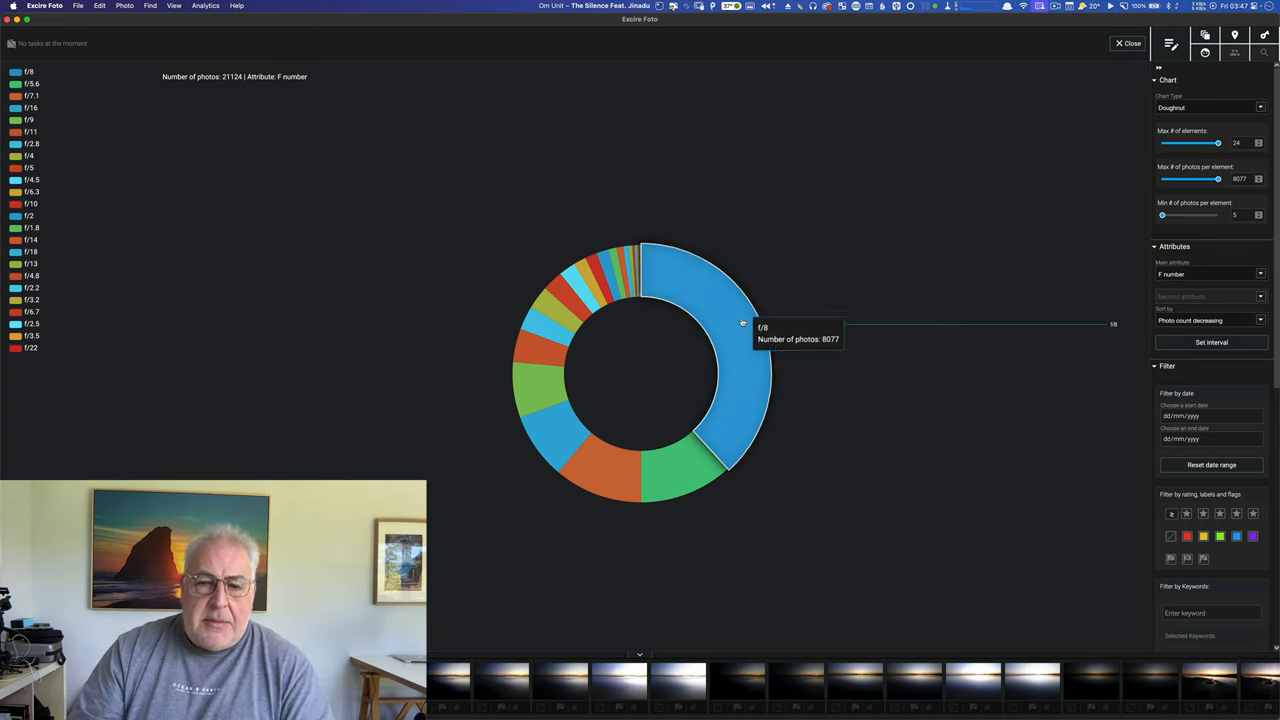
mouse_move(640, 278)
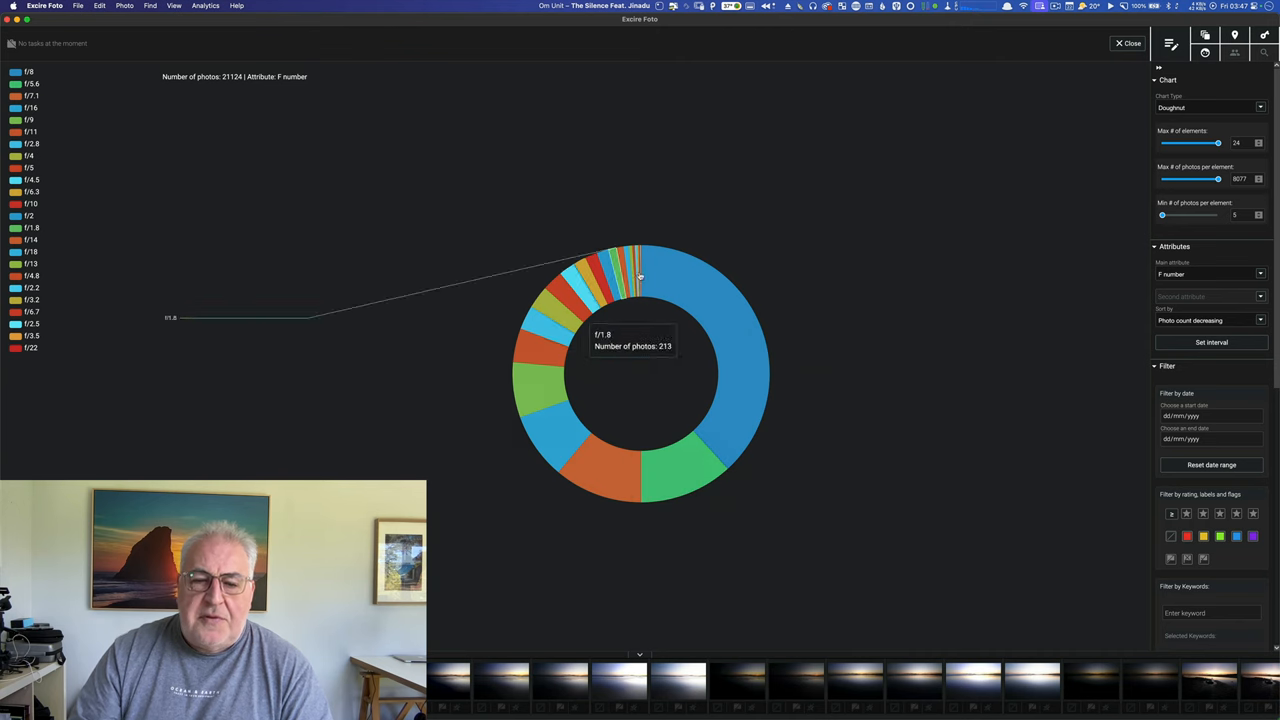
mouse_move(948, 328)
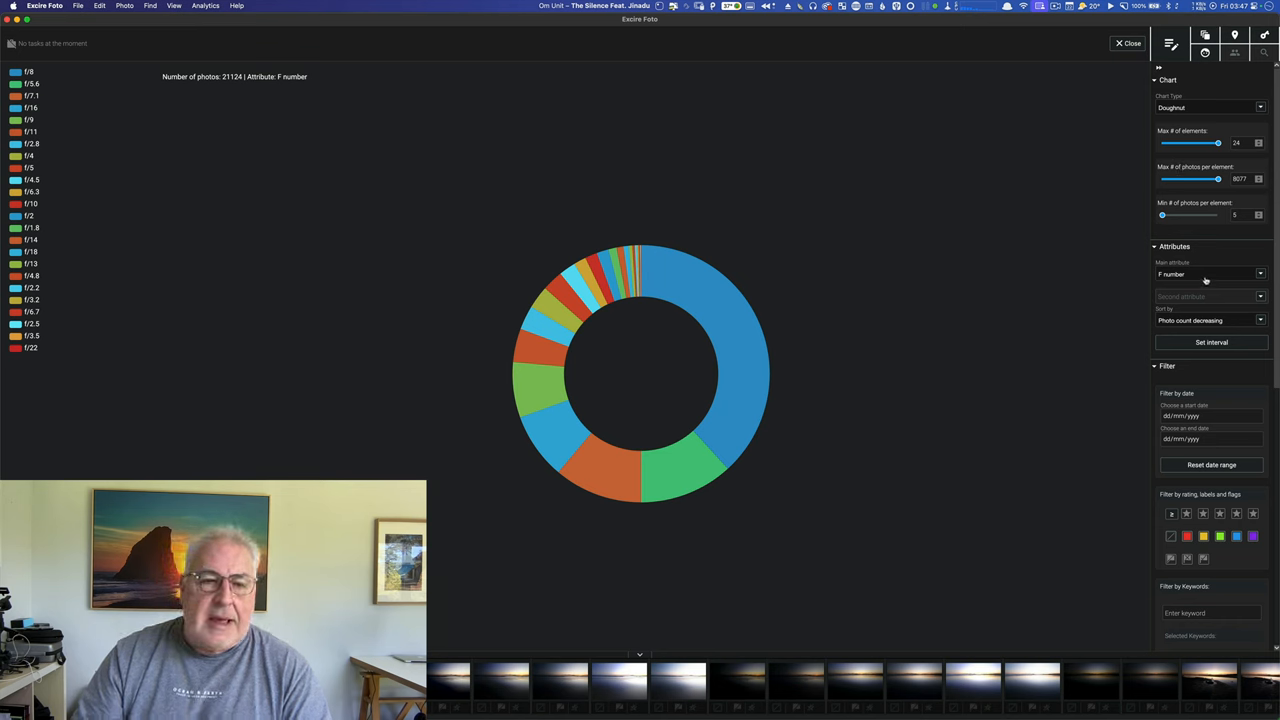
mouse_move(736, 308)
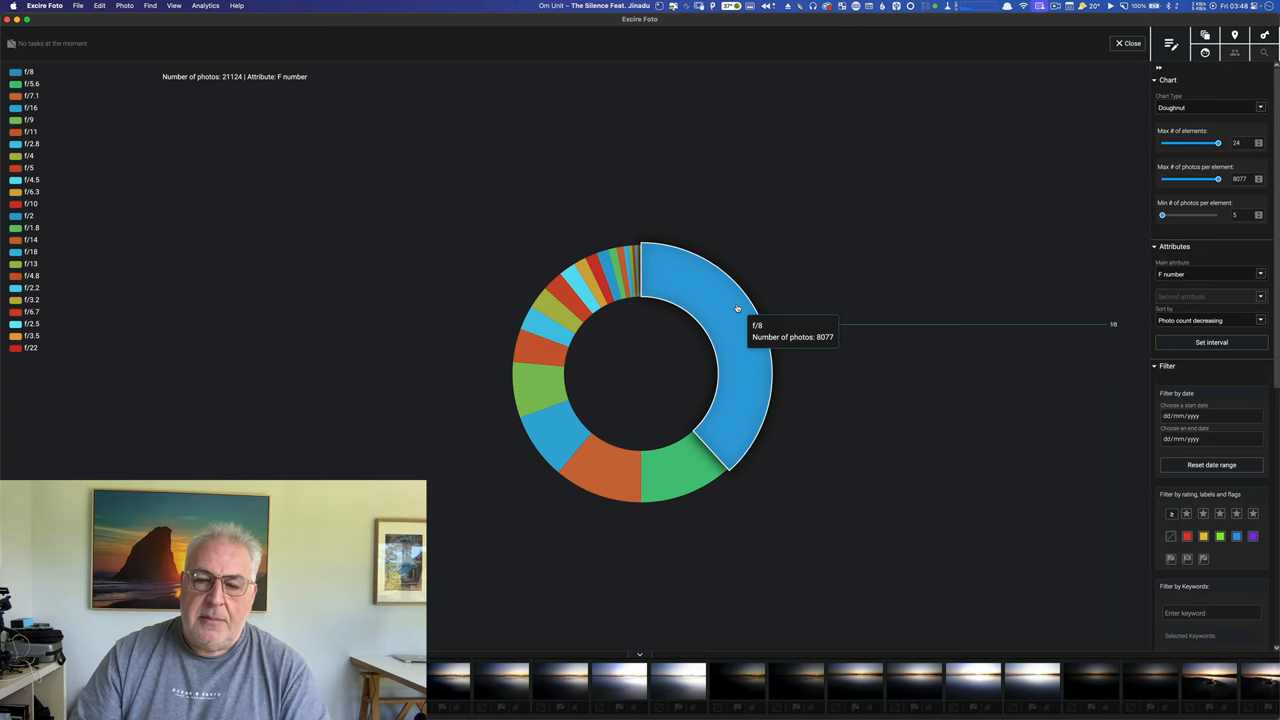
mouse_move(722, 336)
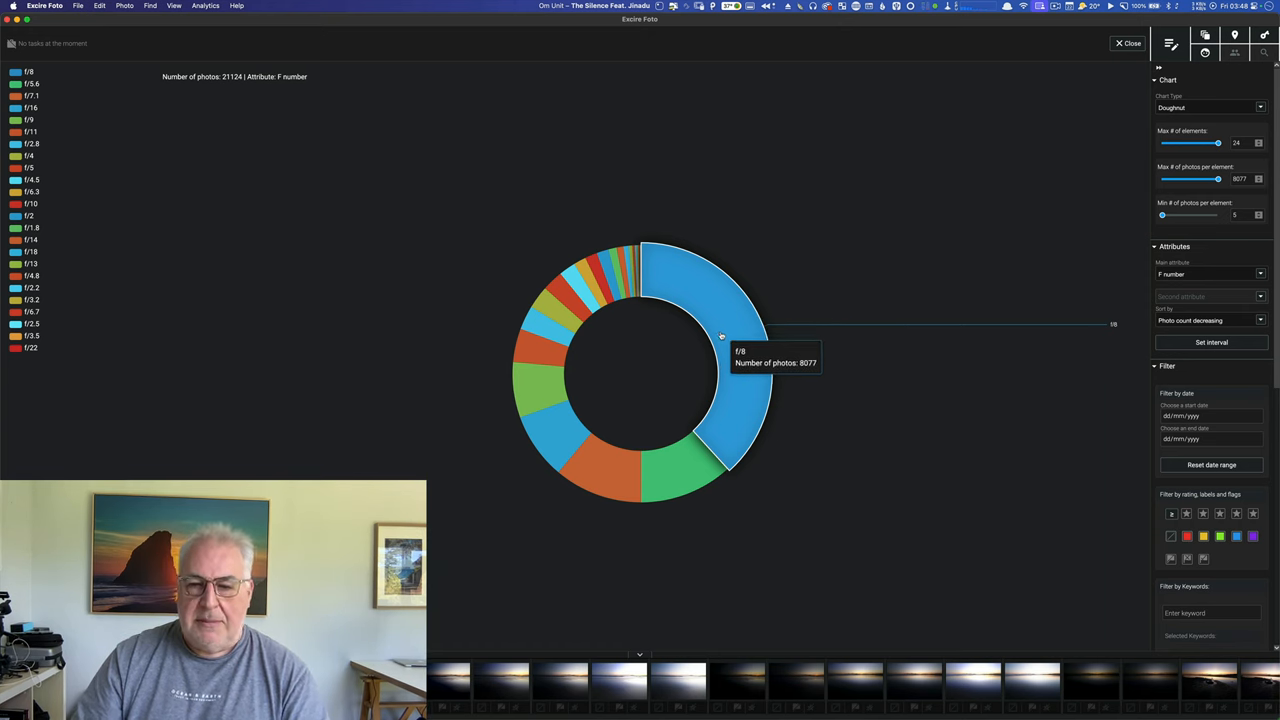
mouse_move(692, 468)
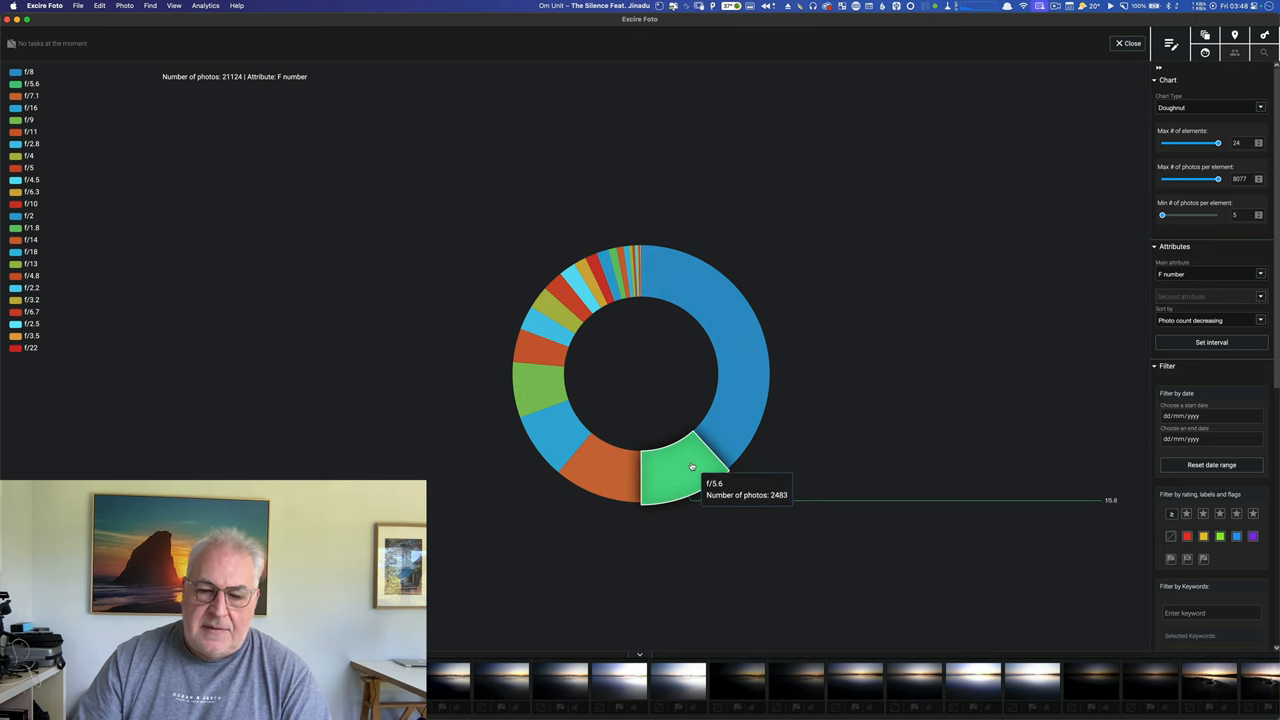
mouse_move(576, 460)
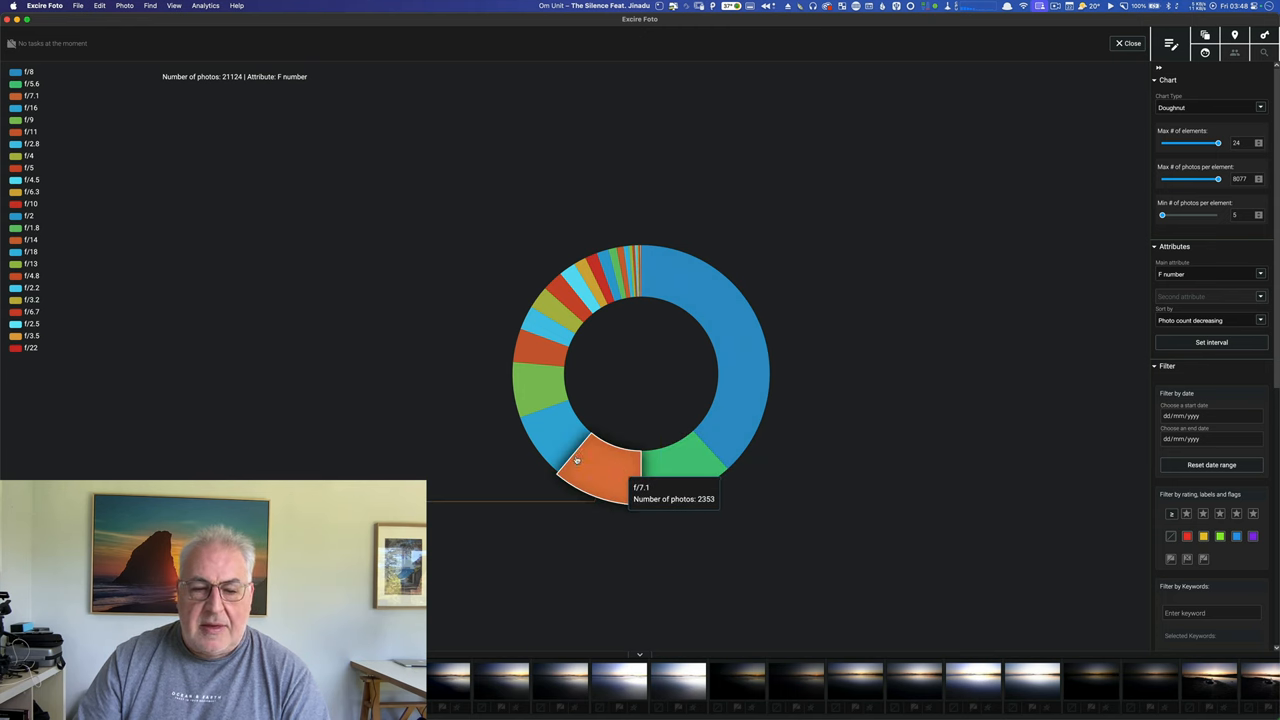
mouse_move(540, 396)
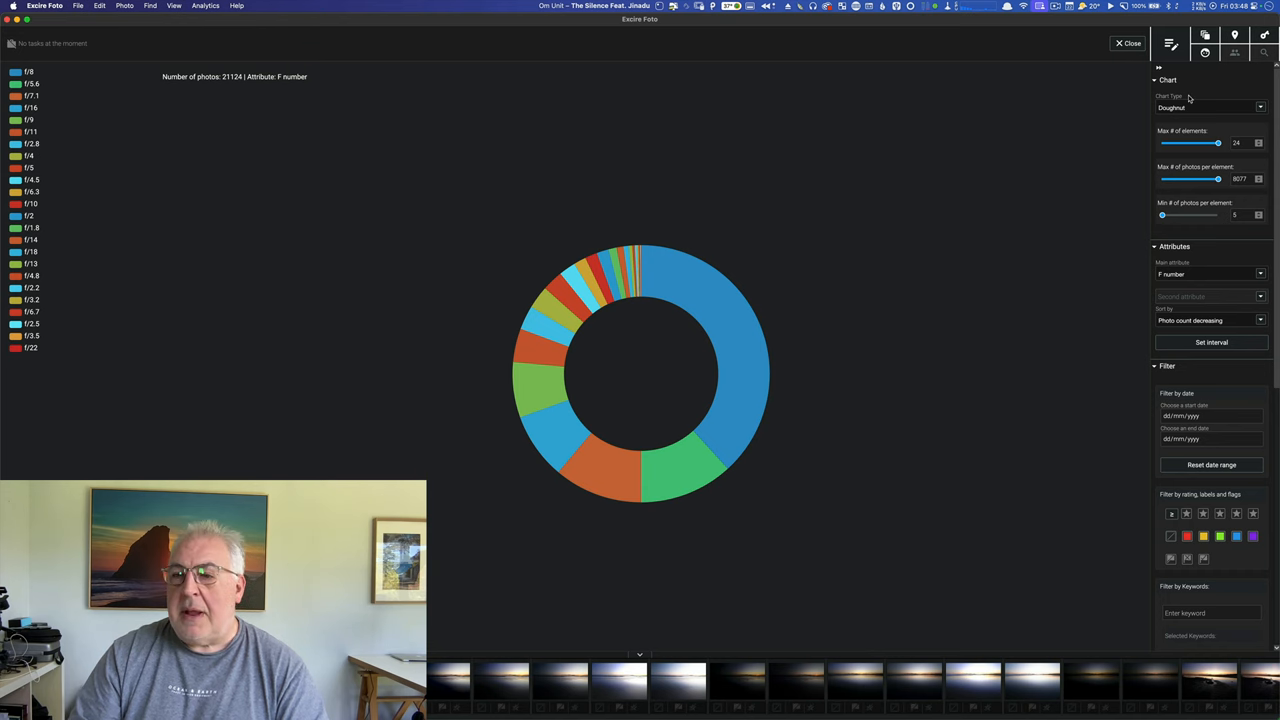
Step: Switch the chart type to Heatmap with Camera as the second attribute against F number
click(1210, 108)
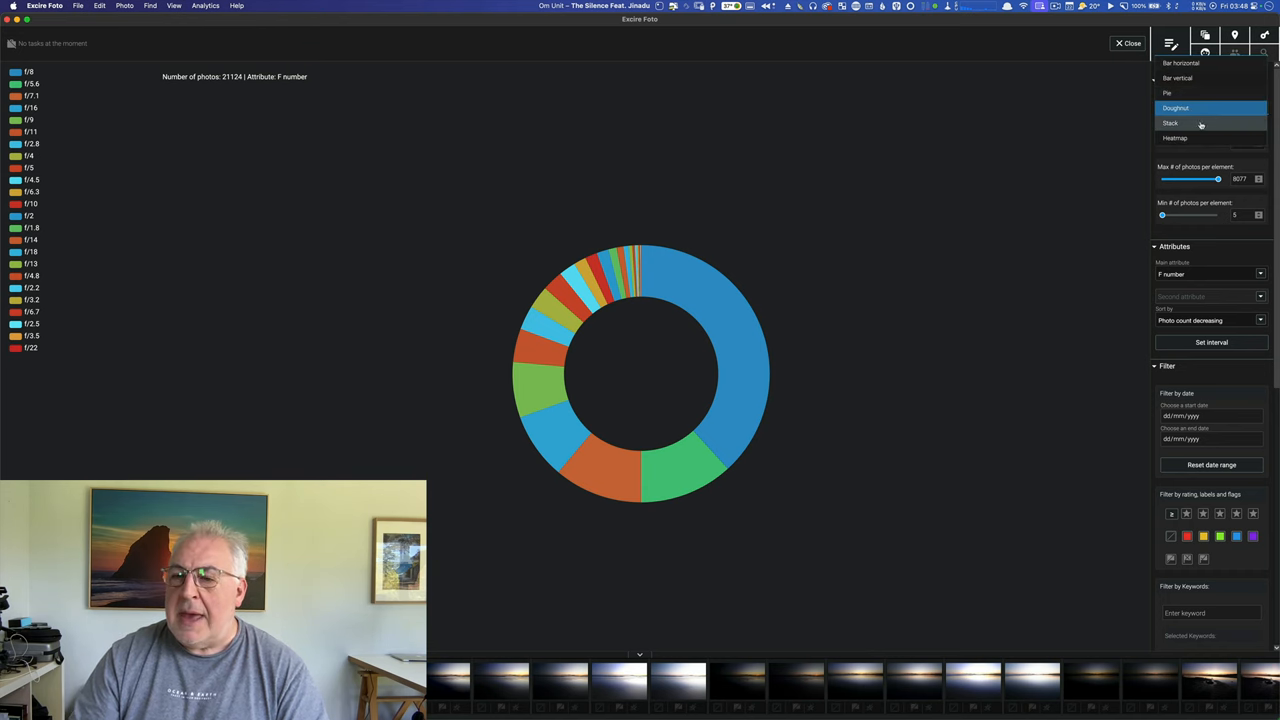
click(1176, 138)
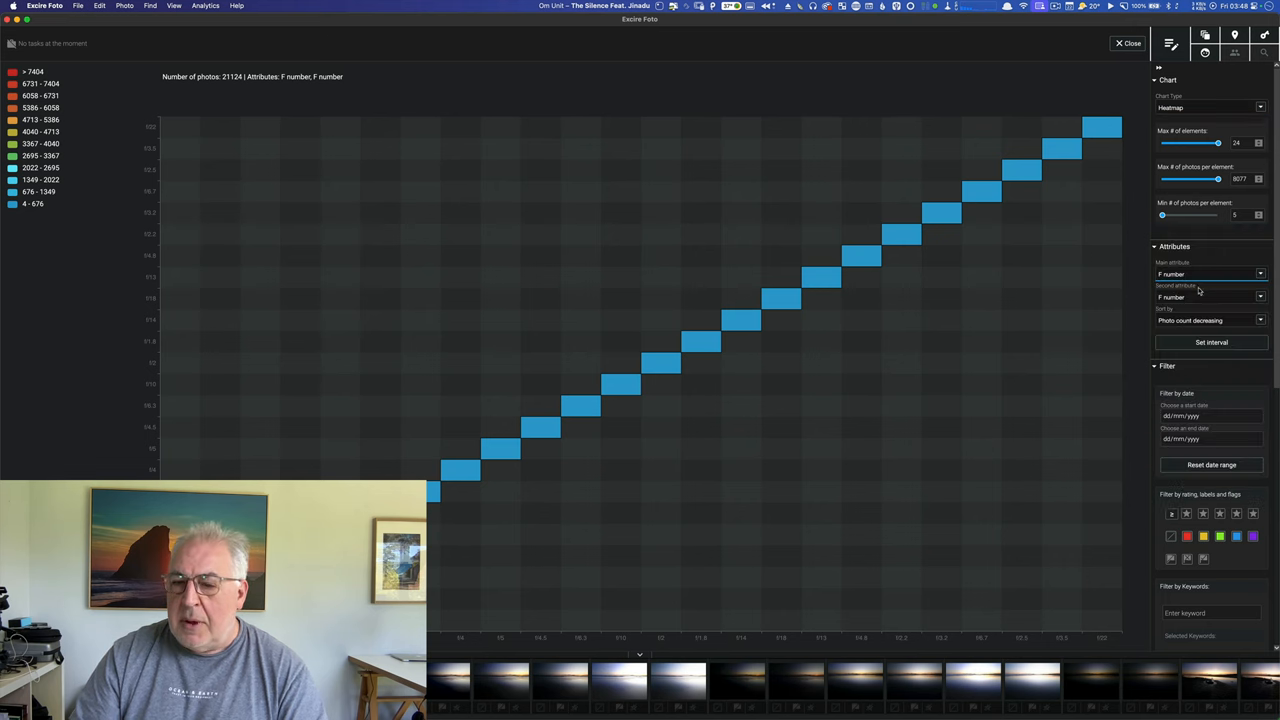
click(1258, 296)
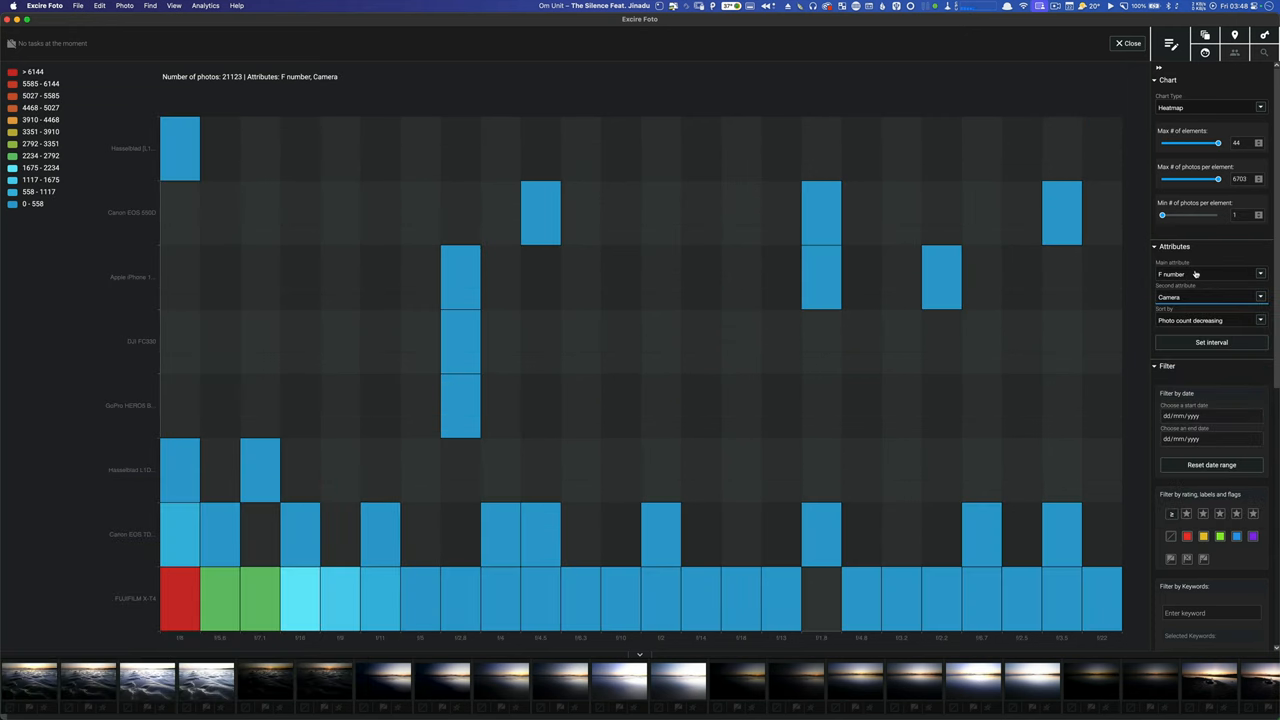
mouse_move(180, 600)
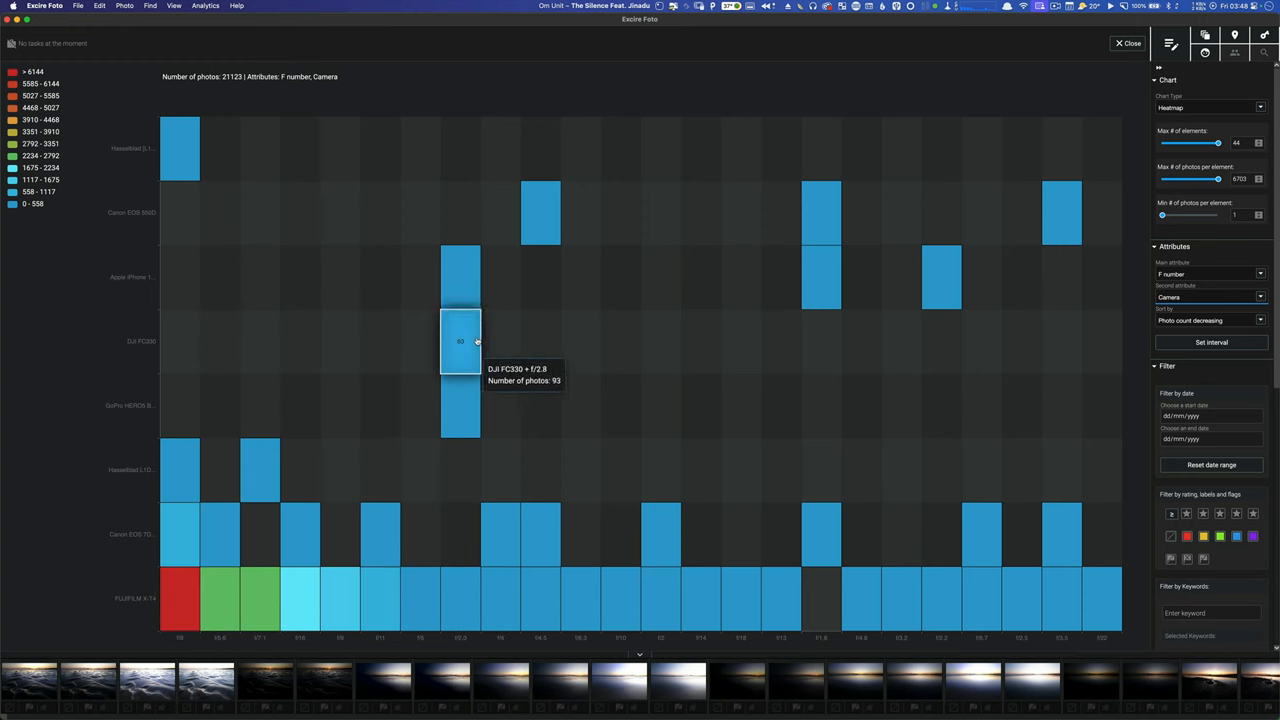
mouse_move(964, 248)
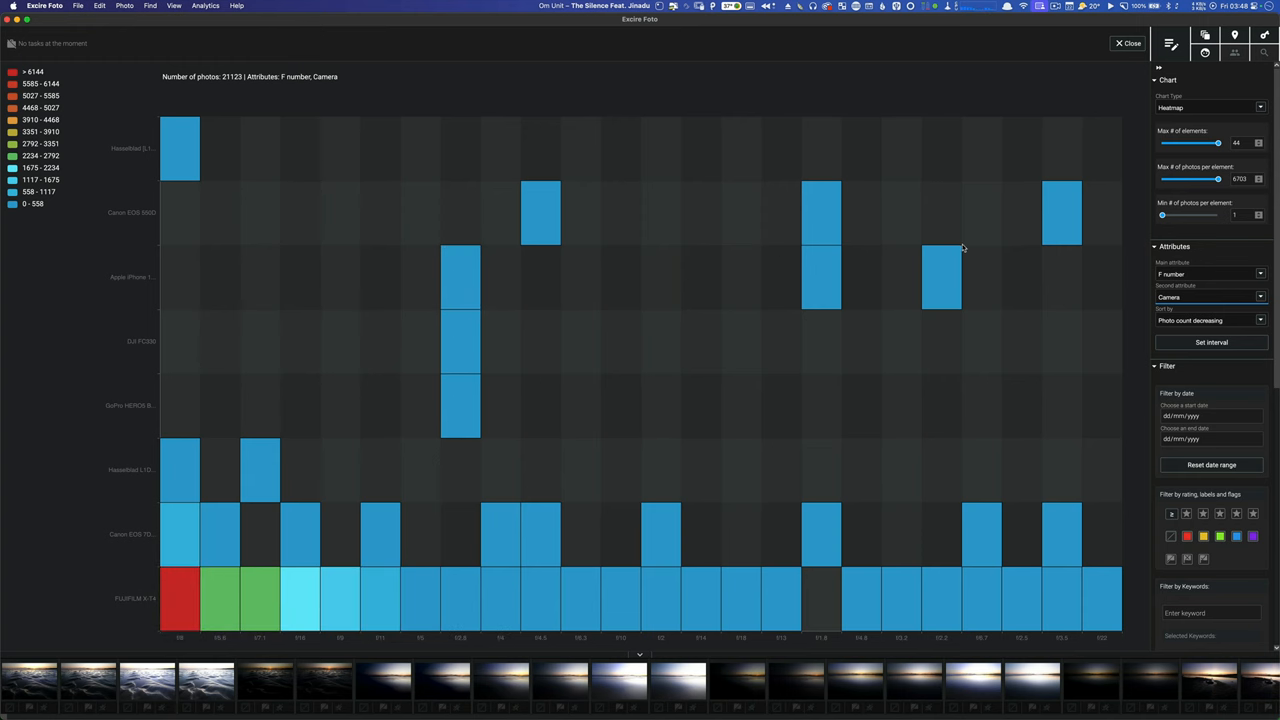